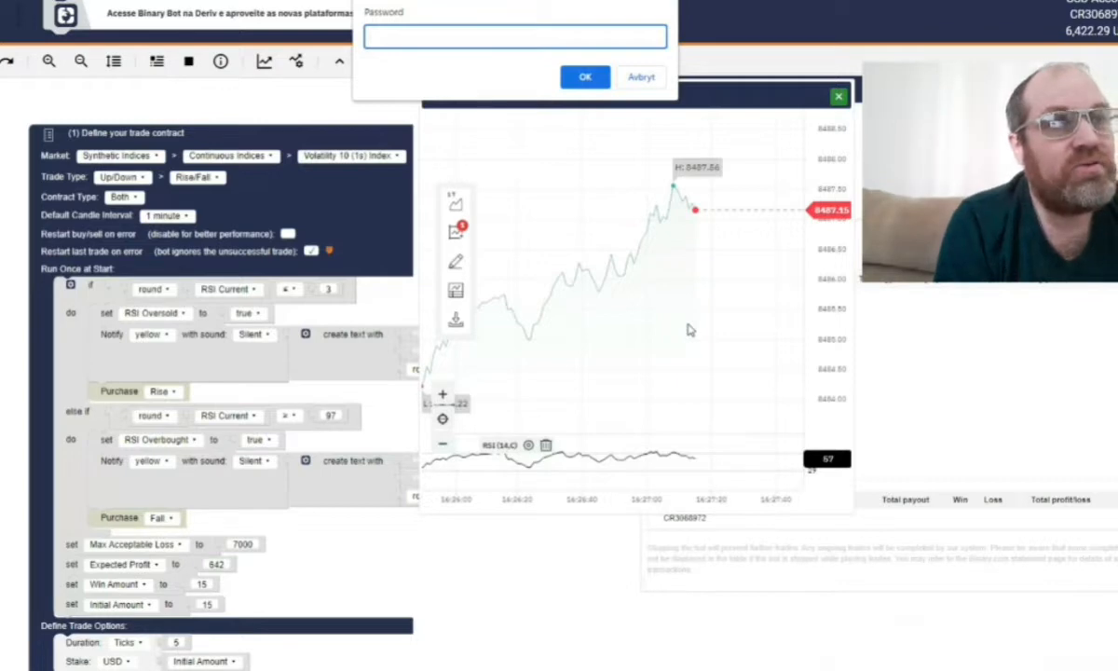
left_click(514, 37)
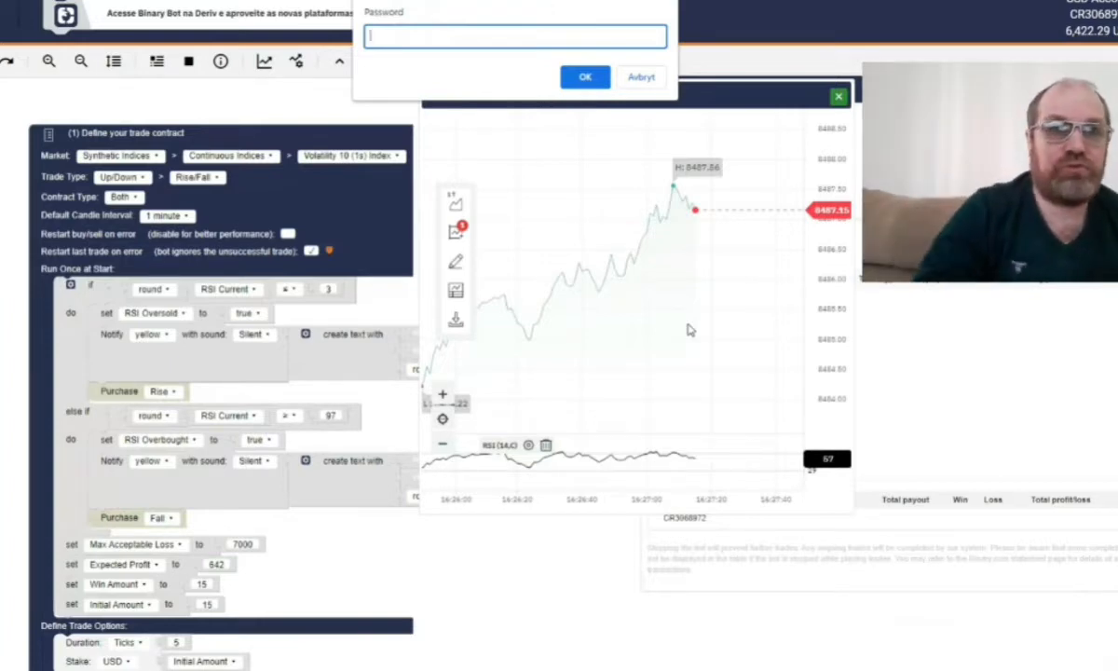
type("alpha")
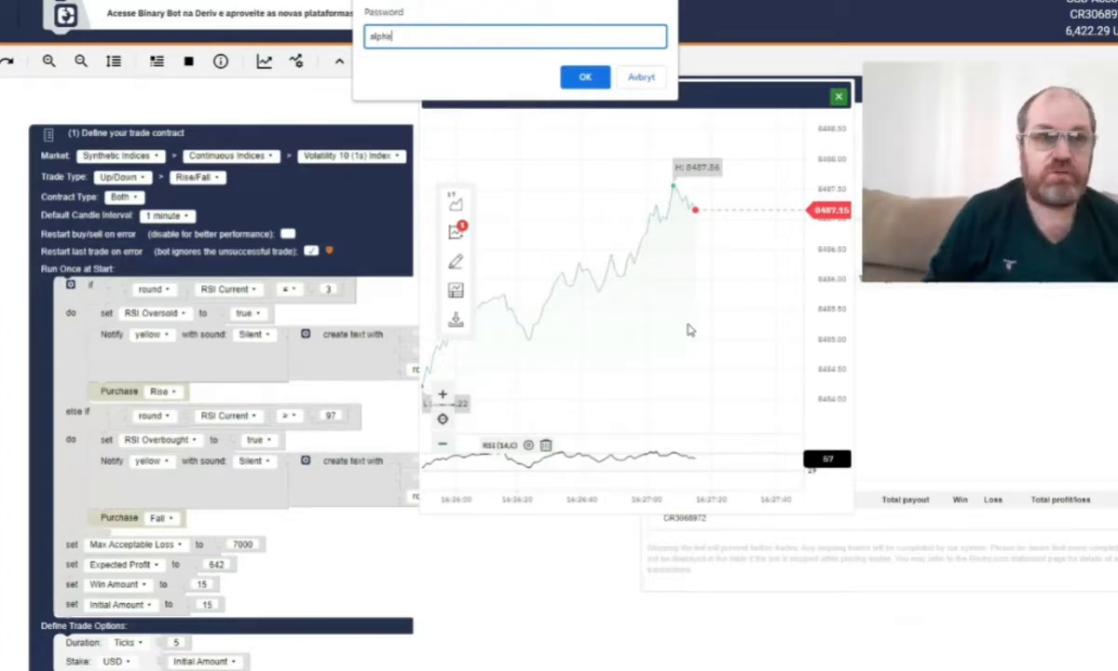
left_click(585, 76)
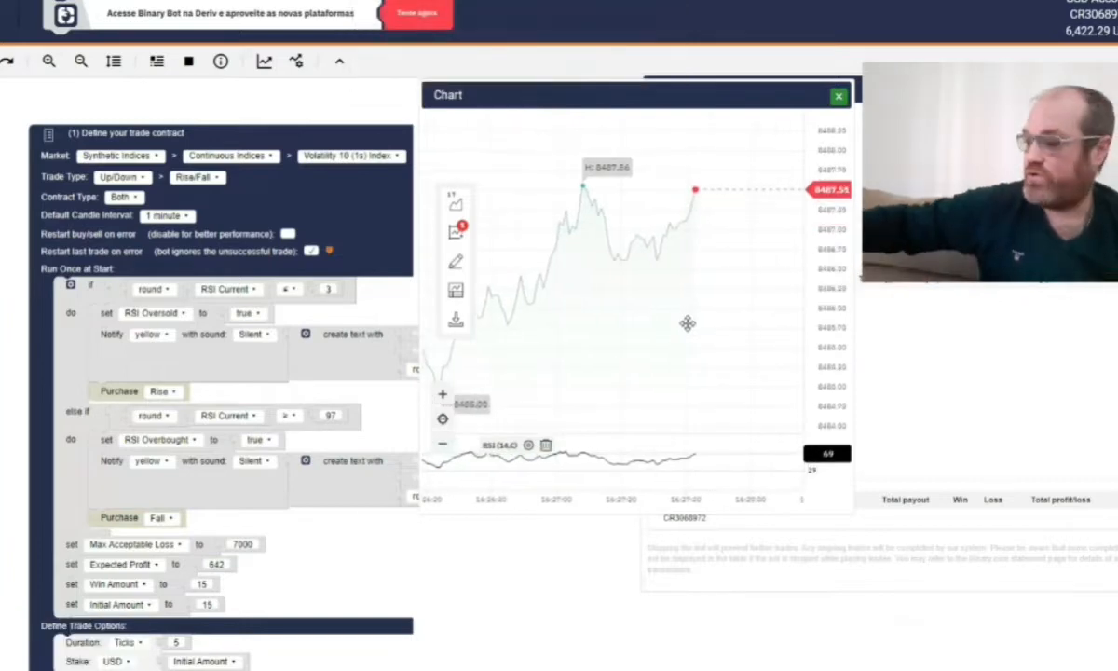